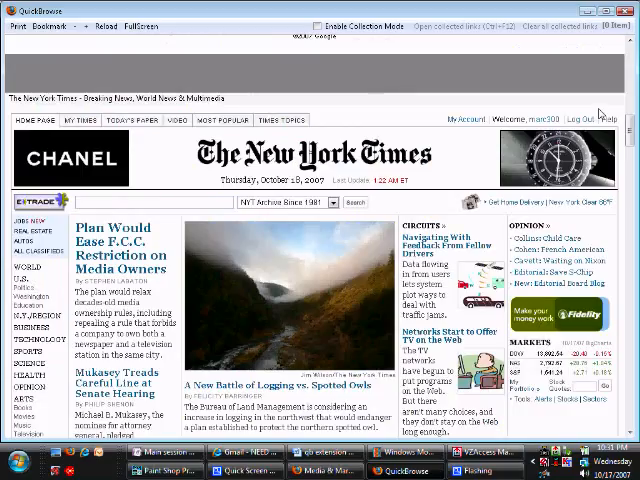
Scroll down the stacked page from the NYT front page into the WSJ Media & Marketing Edition.
scroll(down, 3)
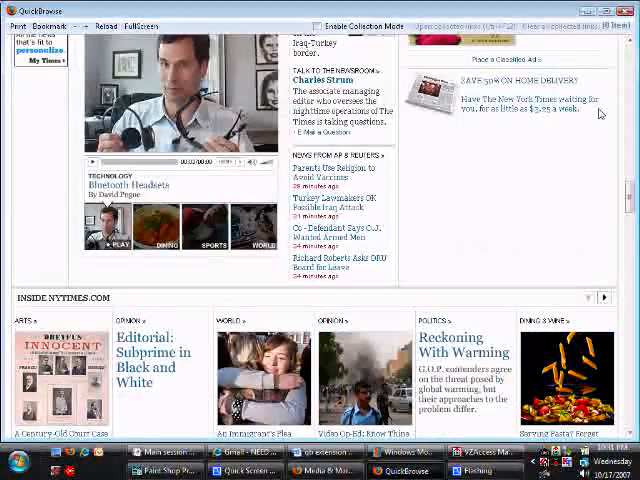
scroll(down, 3)
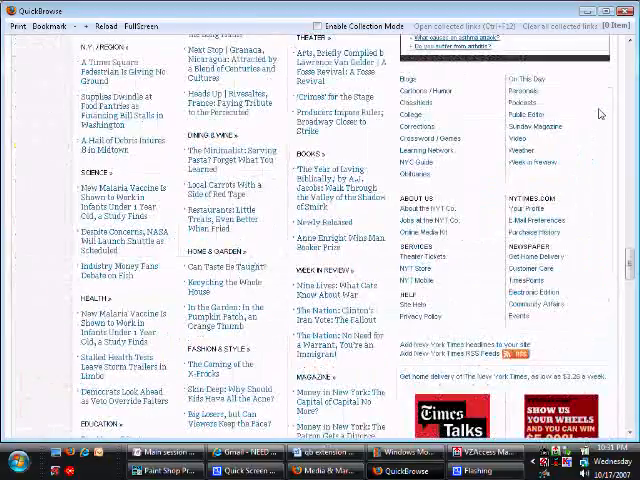
scroll(down, 3)
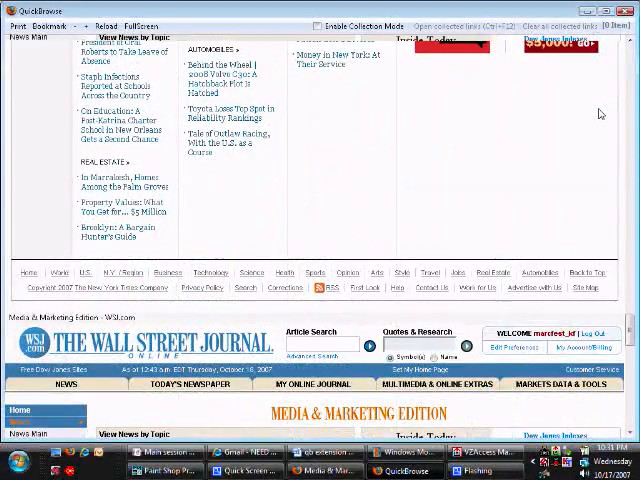
scroll(down, 3)
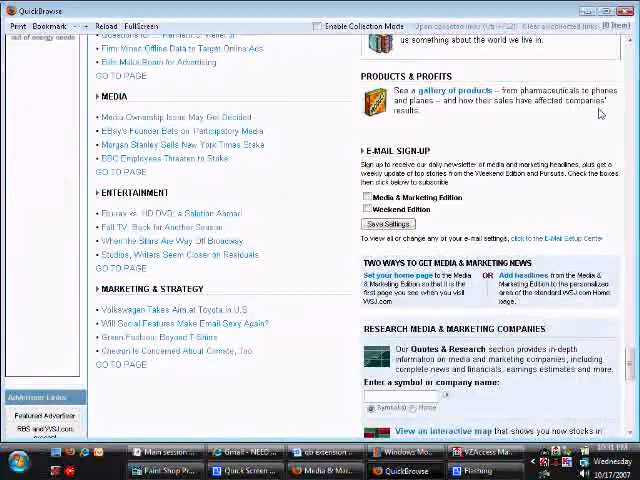
scroll(down, 3)
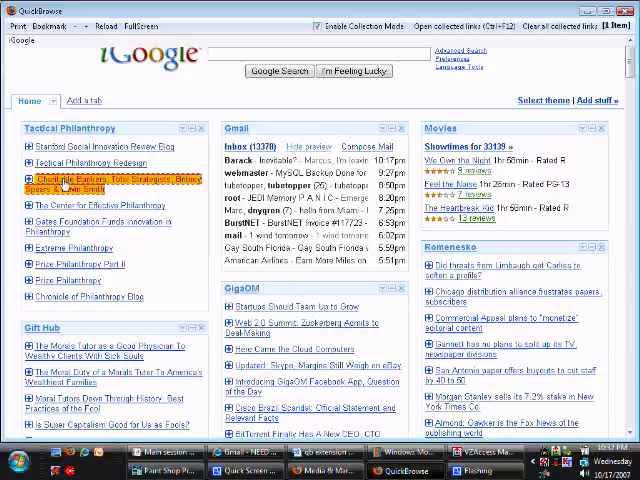
Add a philanthropy headline and a DiggOn headline from iGoogle to the collection, then continue down.
click(292, 348)
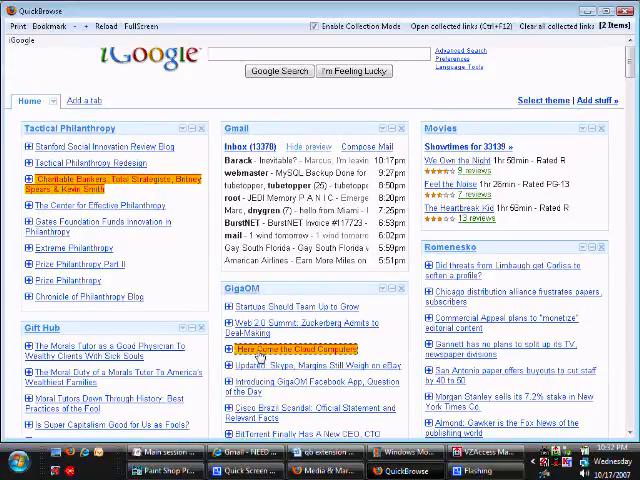
click(292, 350)
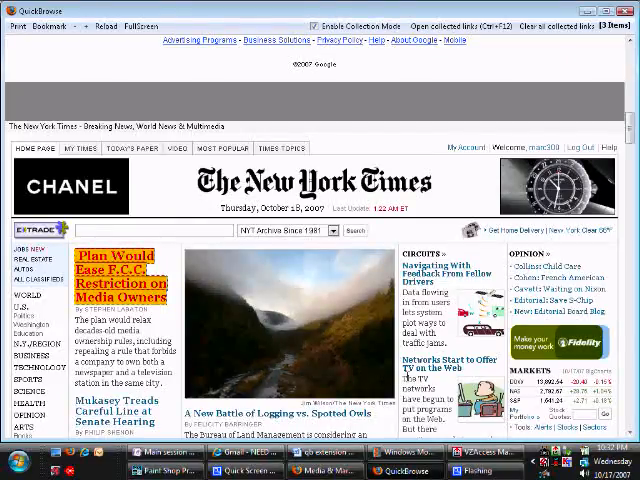
scroll(down, 3)
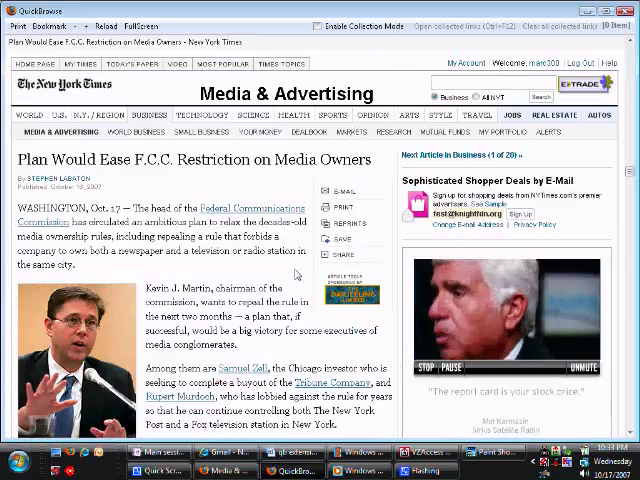
Scroll through the F.C.C. media-ownership article into "Networks Start to Offer TV on the Web".
scroll(down, 3)
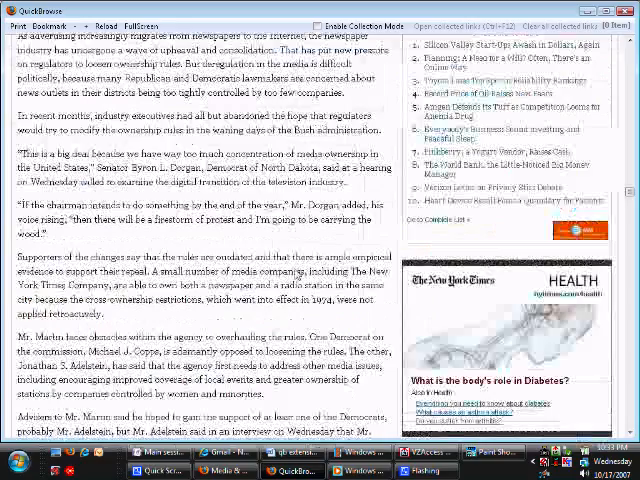
scroll(down, 3)
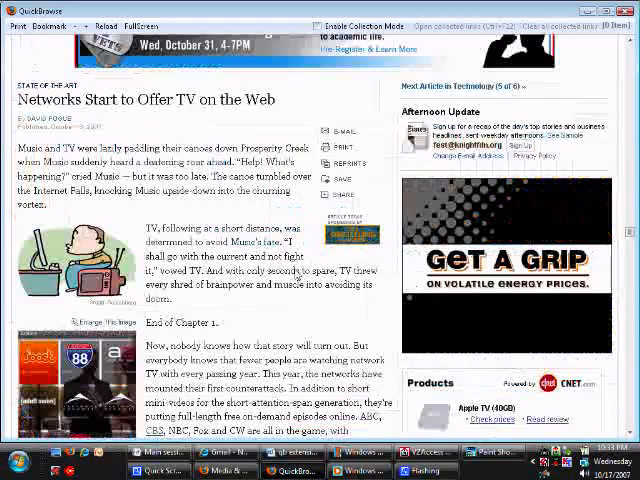
scroll(down, 3)
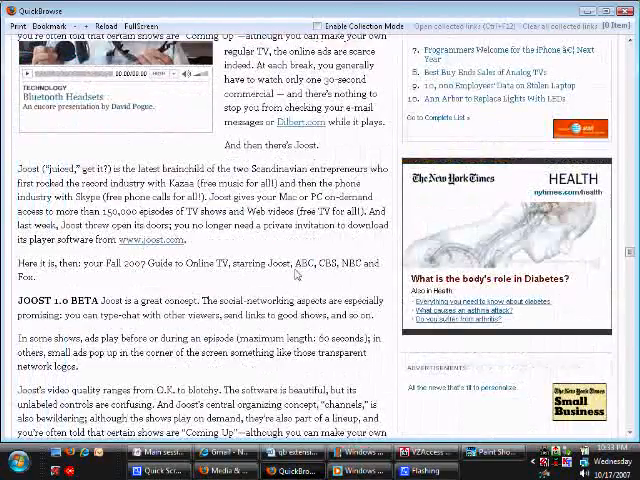
scroll(down, 3)
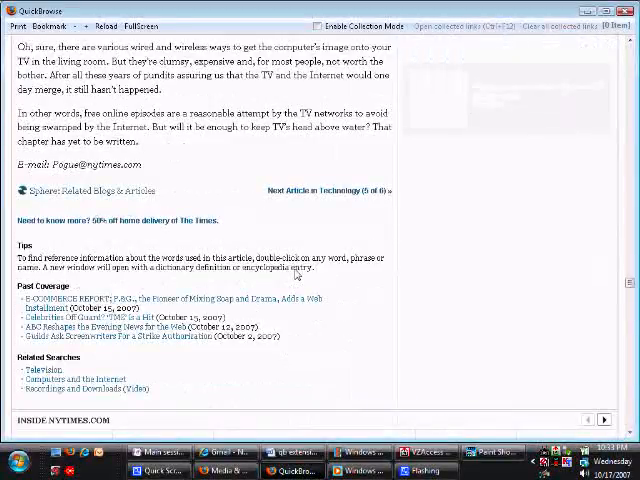